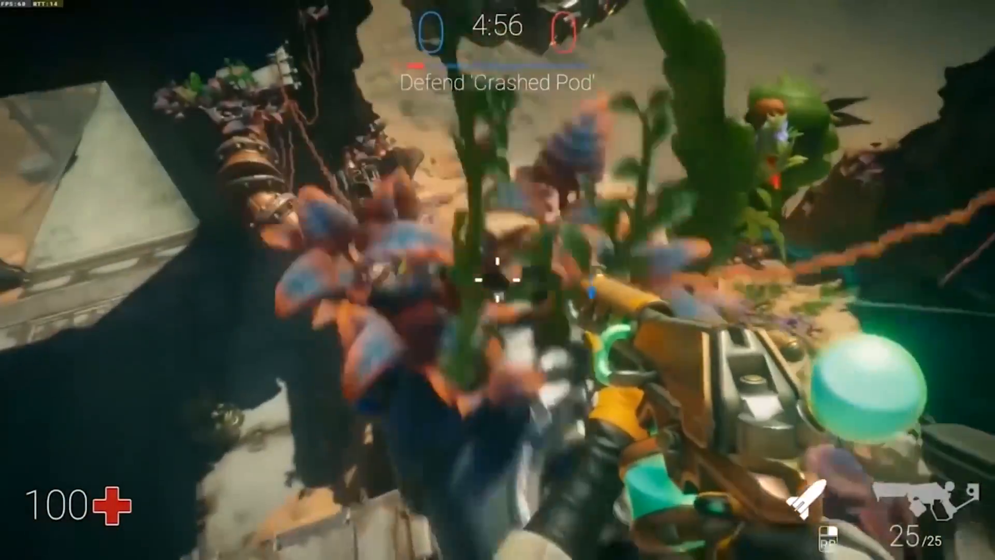
Create a background tile palette and paint dark cobblestone tiles across the whole tilemap.
click(497, 277)
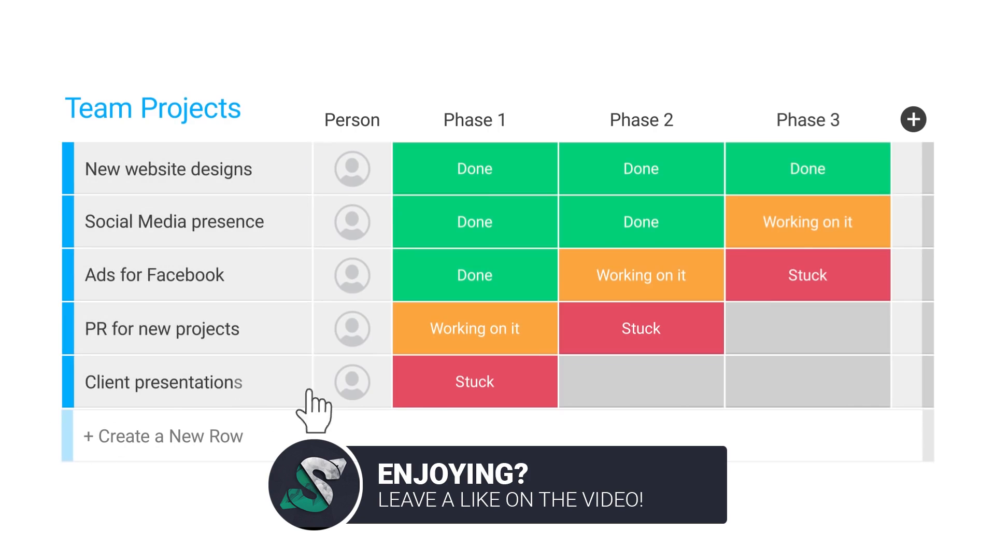
click(474, 381)
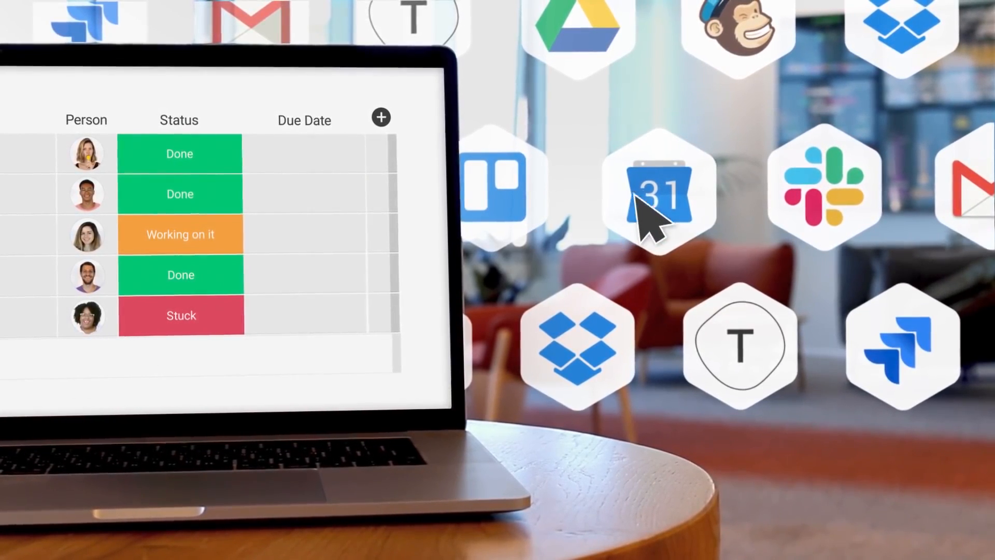
click(659, 197)
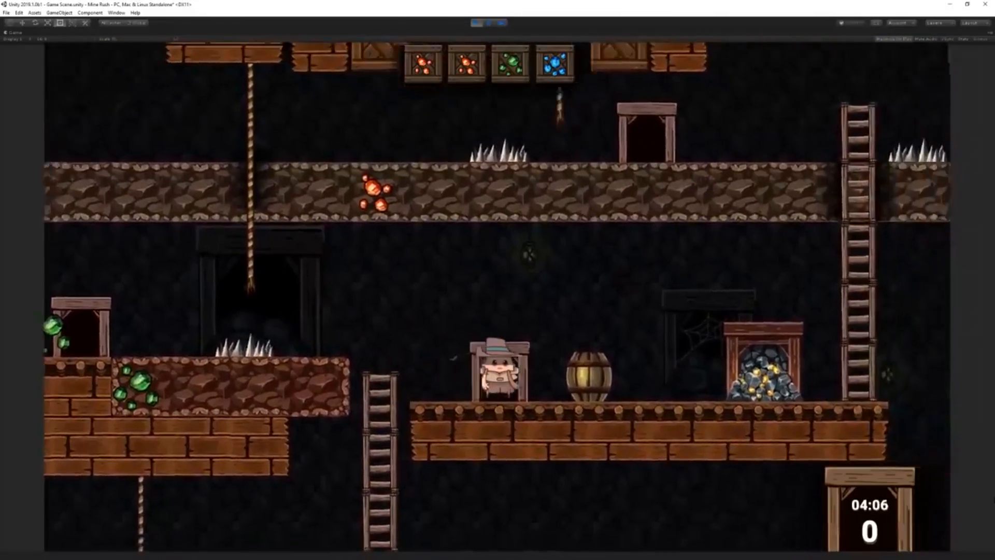
click(116, 12)
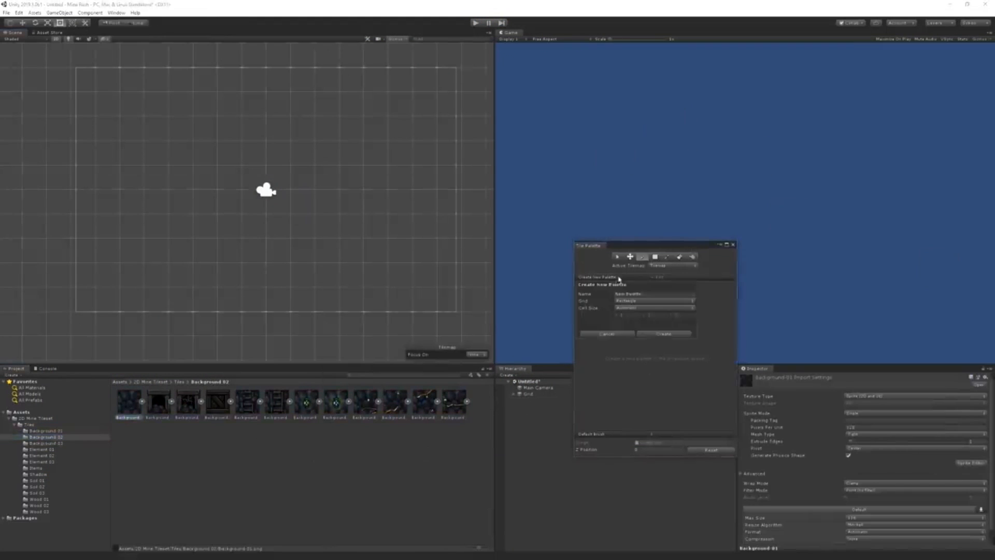
click(665, 333)
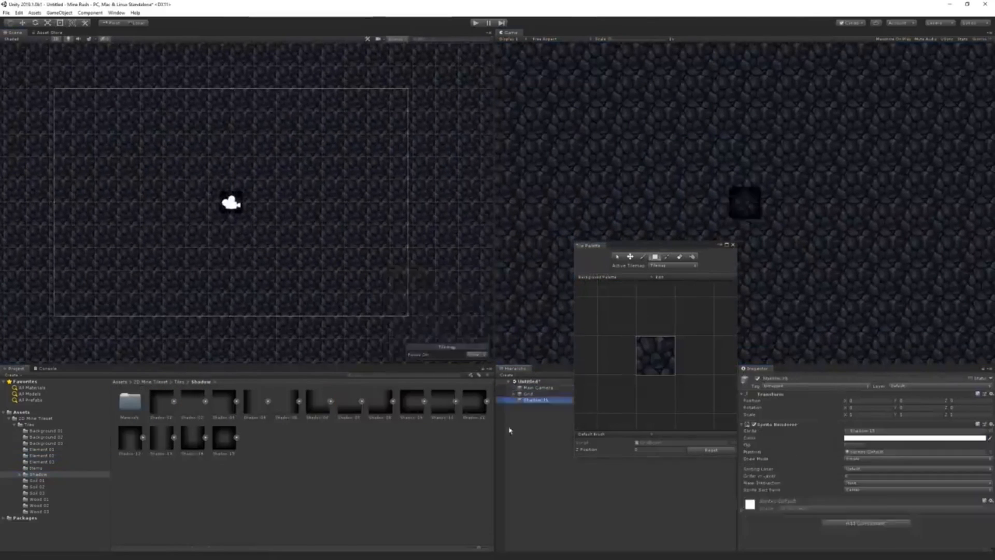
click(42, 430)
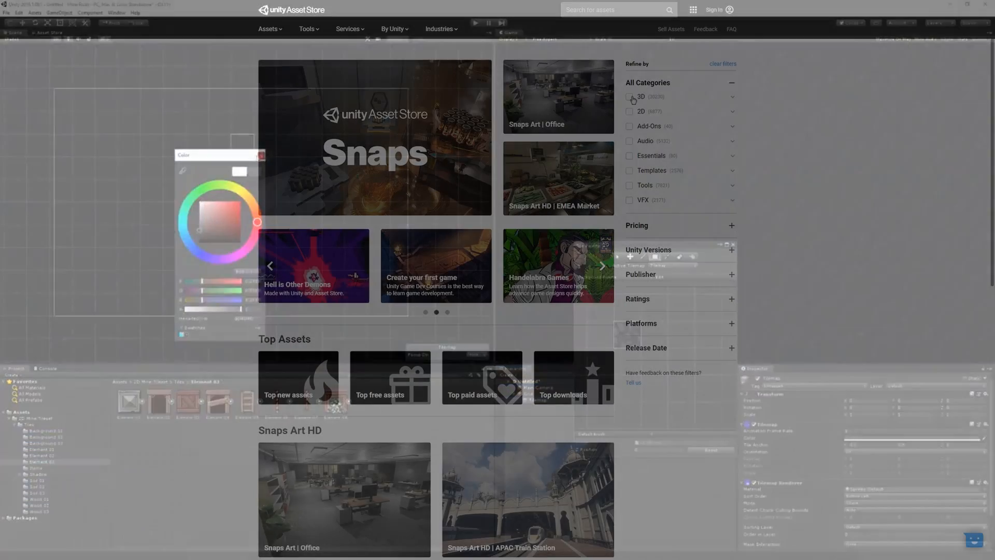
Filter the Asset Store to 3D, then switch the listing to the Audio category.
click(629, 96)
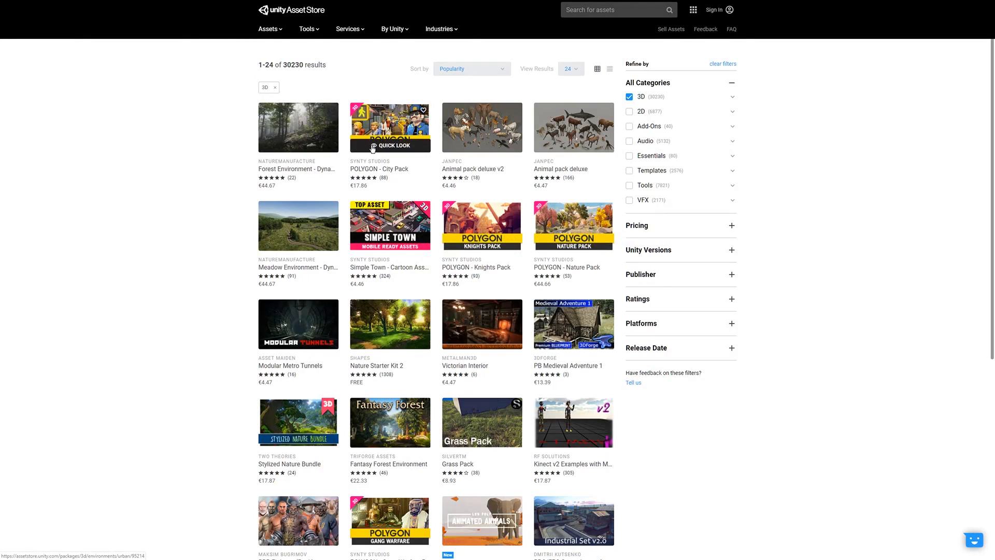
mouse_move(574, 240)
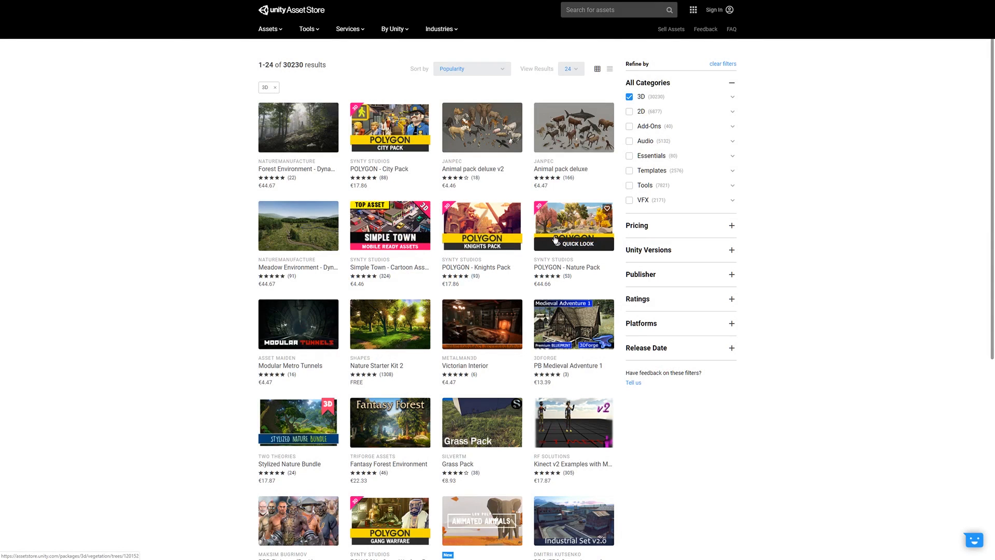
click(629, 141)
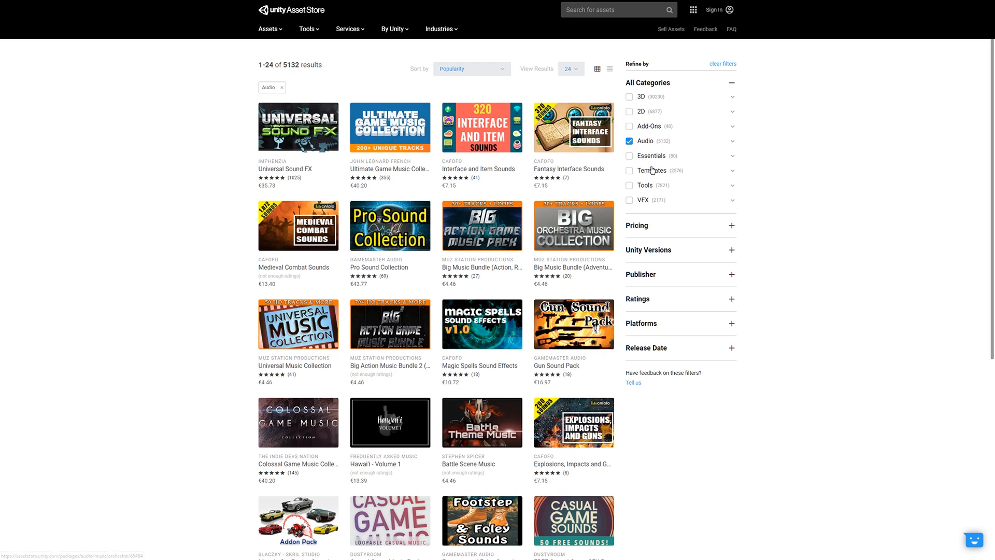
click(628, 170)
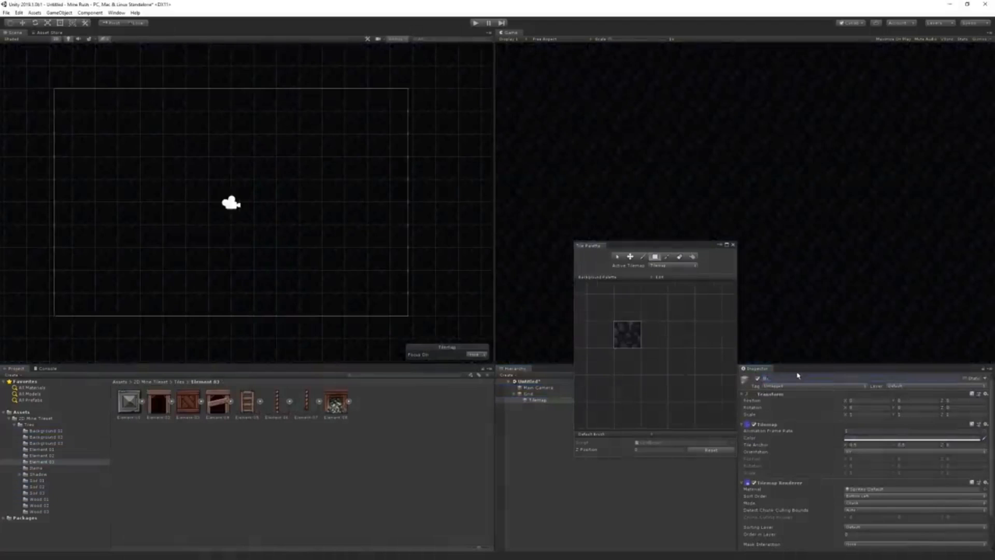
click(543, 405)
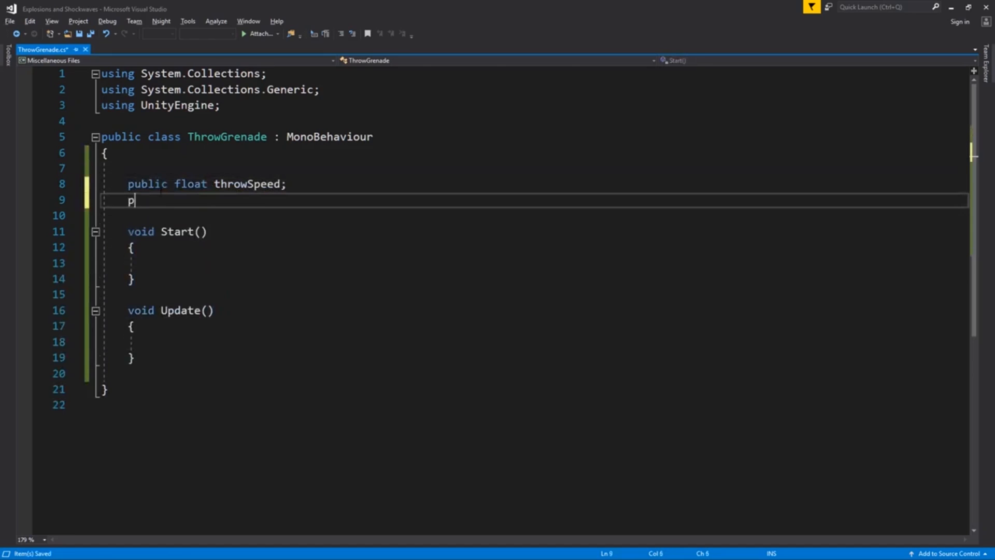
Declare 'public bool thrown;' under throwSpeed and begin if(Input.GetButtonDown()) in Update.
text(ublic bool thrown;)
click(534, 341)
text(if(Input.GetButtonDown()))
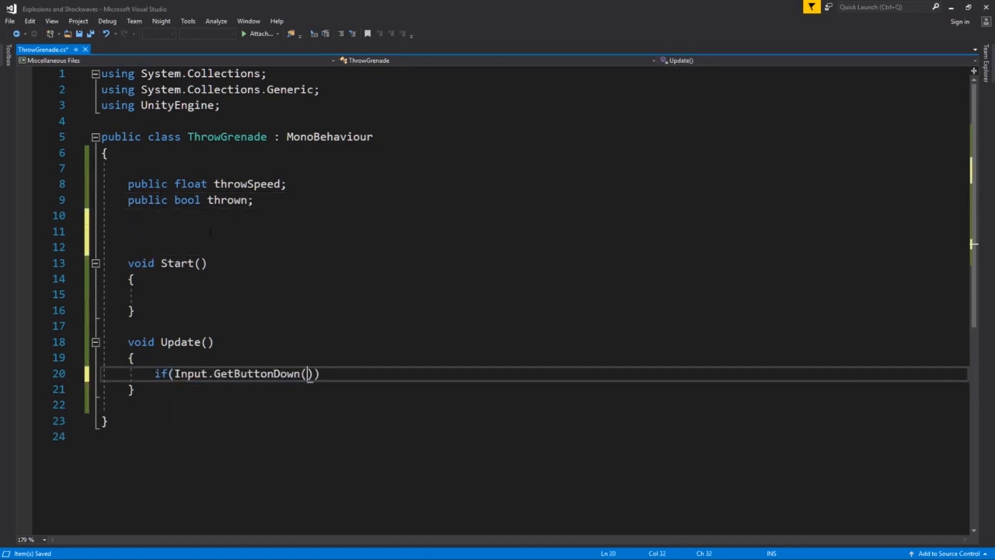
click(35, 49)
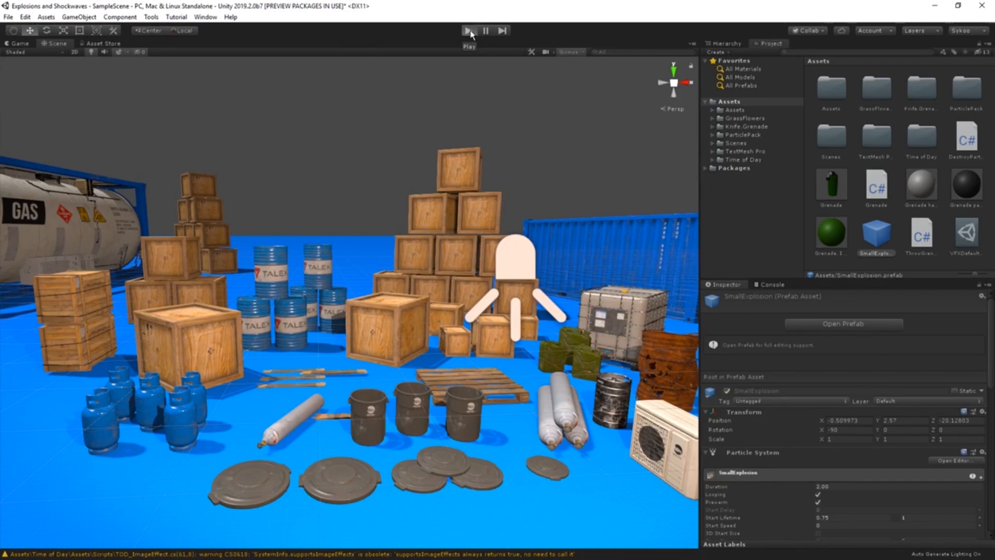
Play the scene and throw a grenade to blast the crate and barrel stack.
click(469, 30)
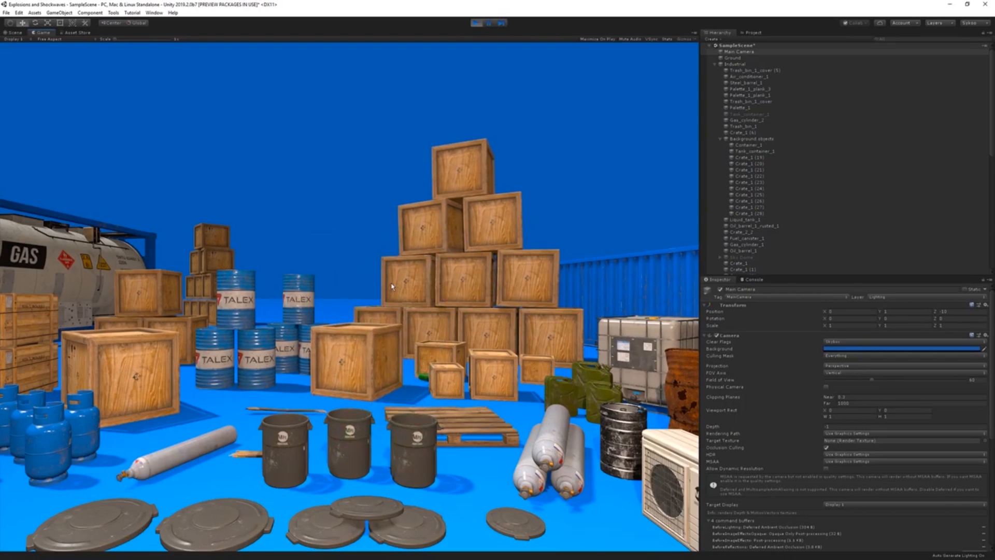
click(477, 23)
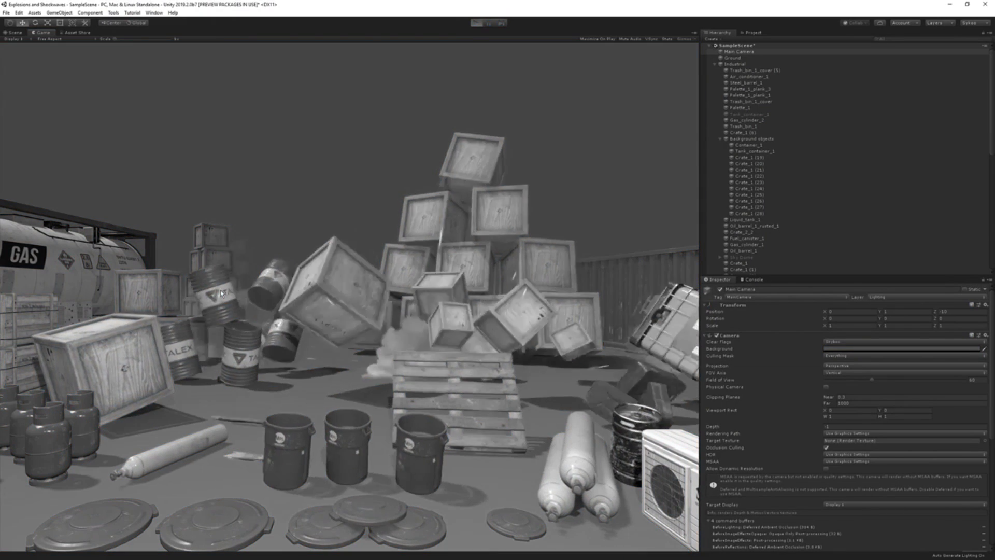
click(478, 23)
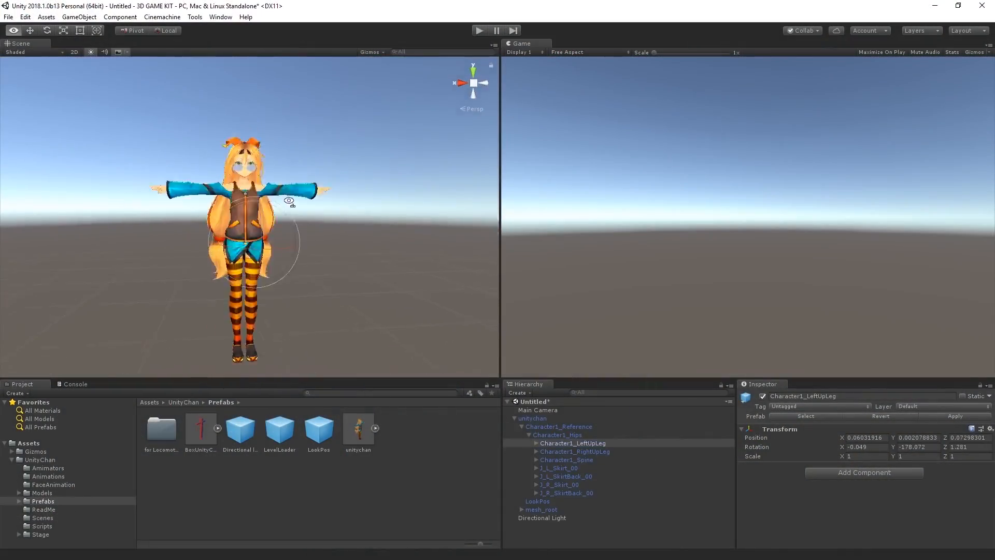
Select unitychan in the Hierarchy and open the Animation window.
click(532, 418)
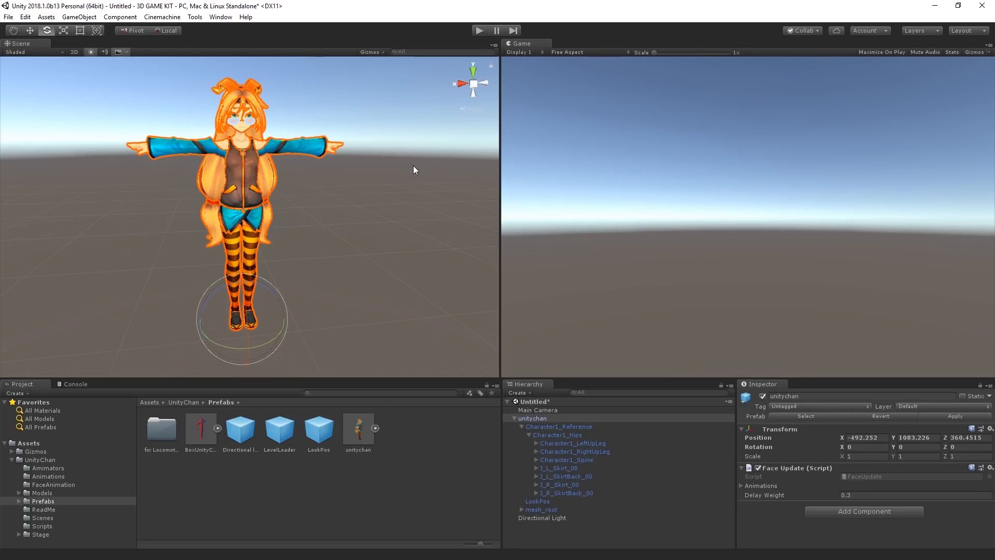
click(221, 16)
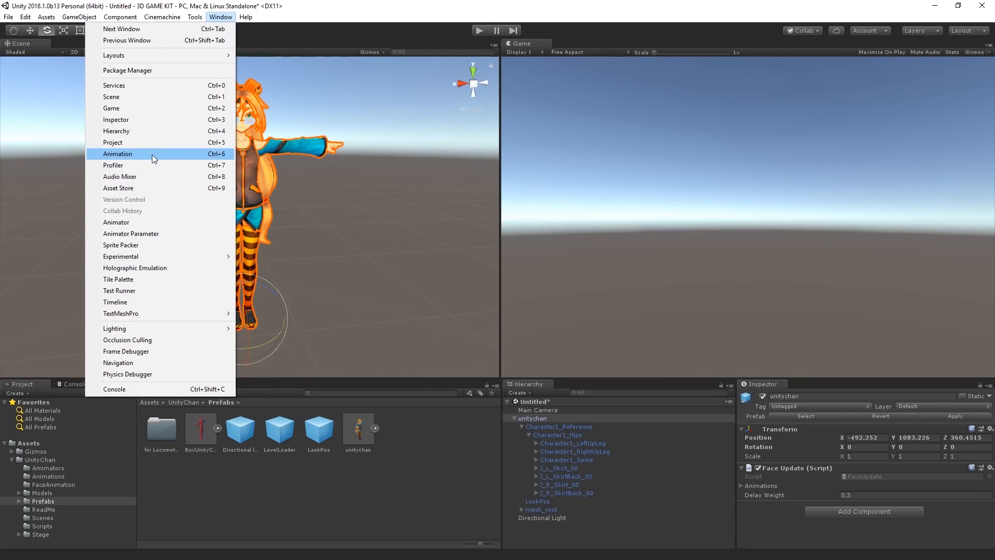
click(117, 154)
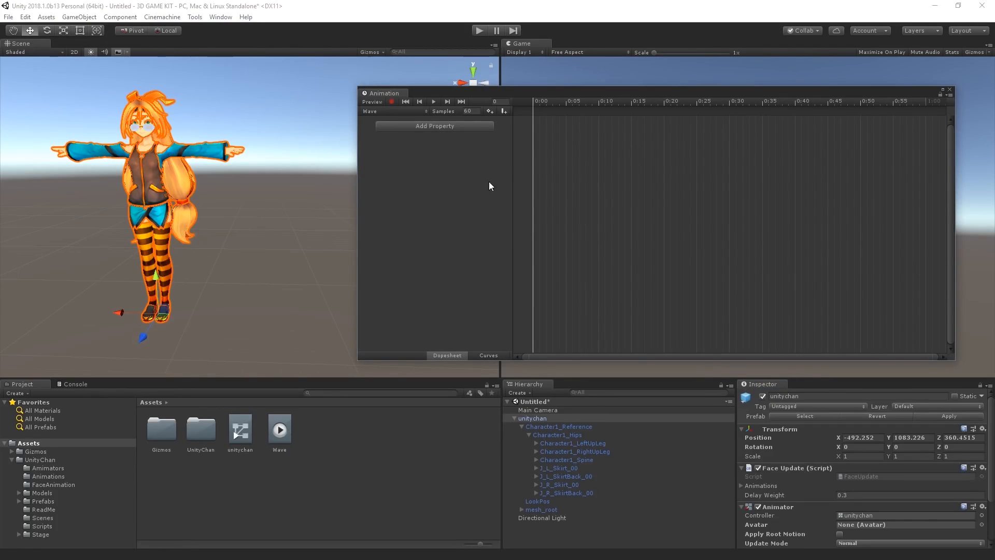
mouse_move(447, 125)
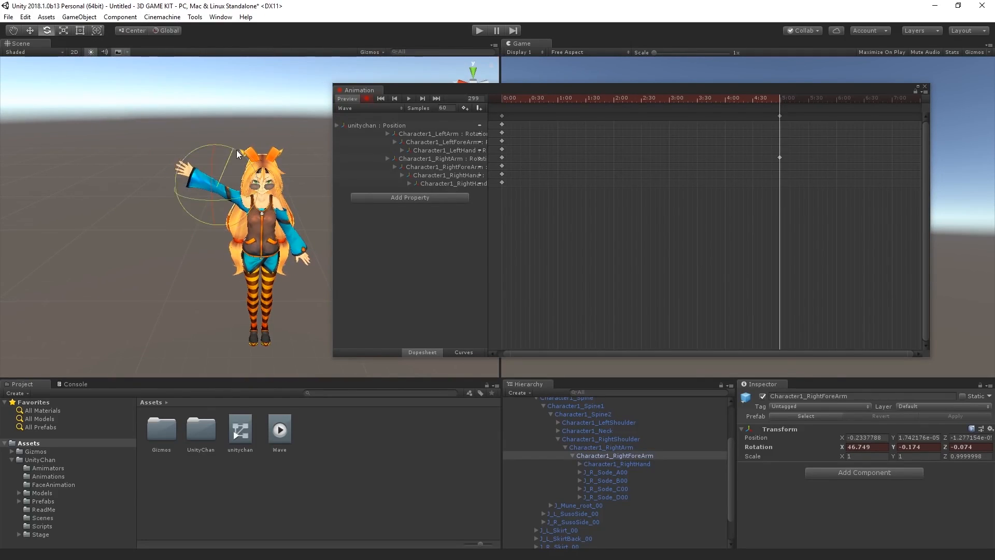
Move the Wave clip playhead to frame 85 and record arm rotation keyframes.
click(407, 98)
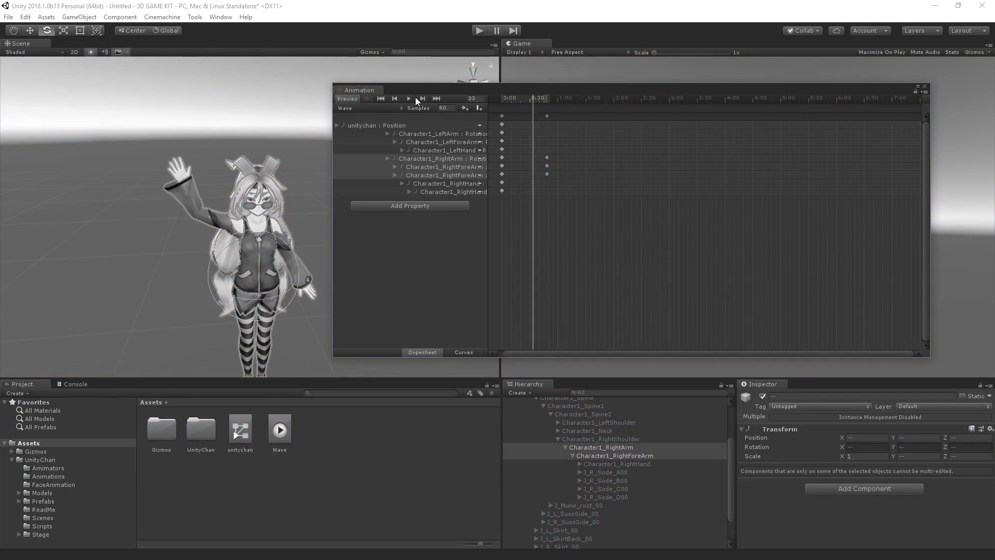
drag(538, 98, 586, 98)
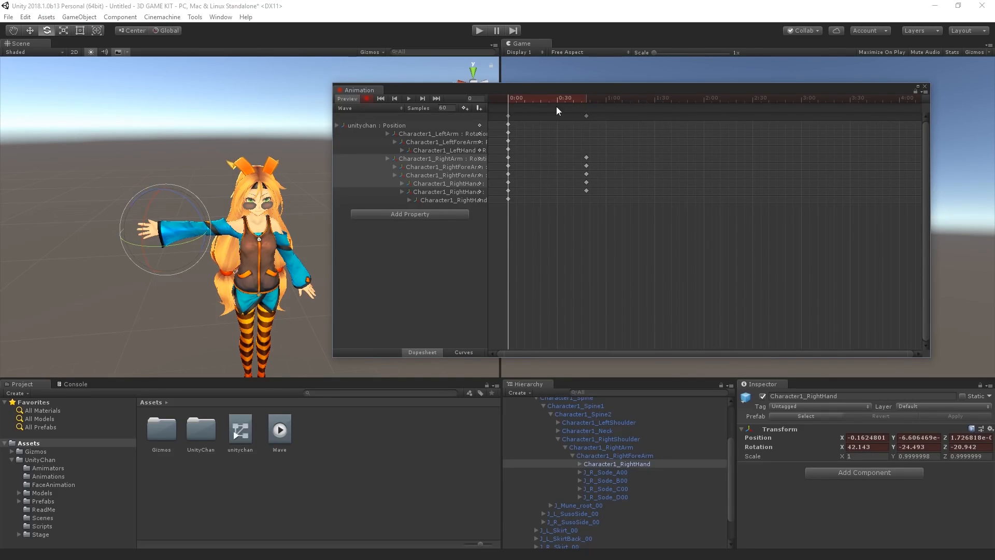
click(646, 99)
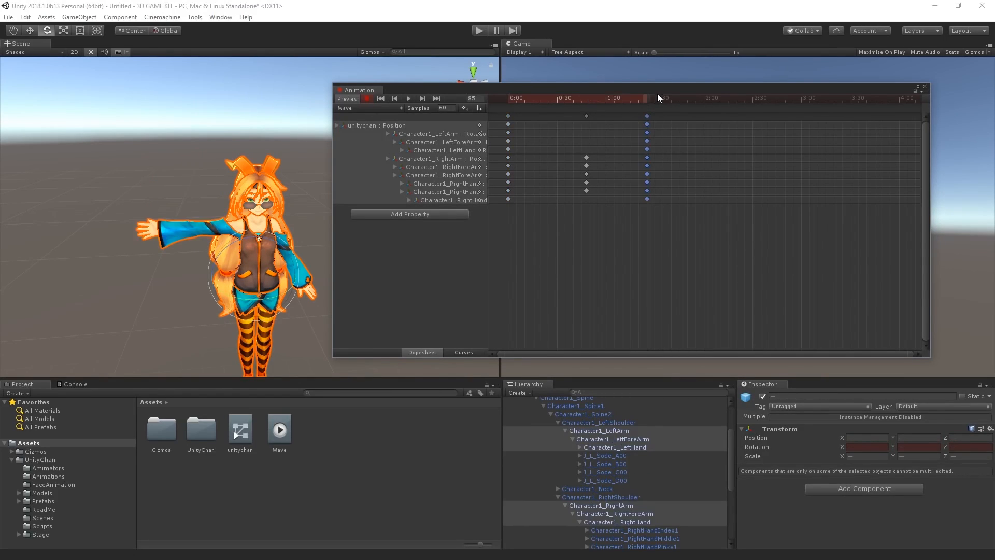
click(408, 98)
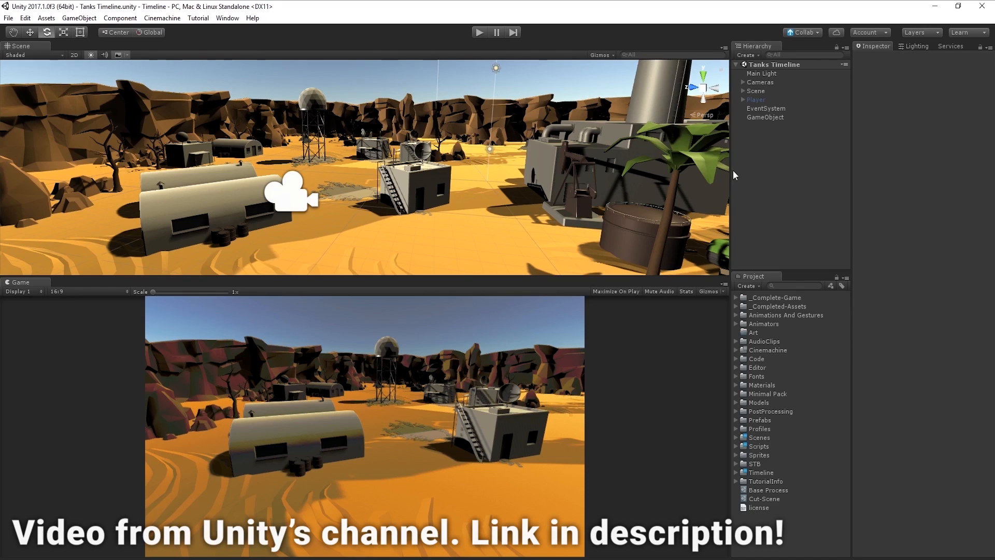
Open the Timeline editor and select the empty GameObject named Timeline.
click(227, 17)
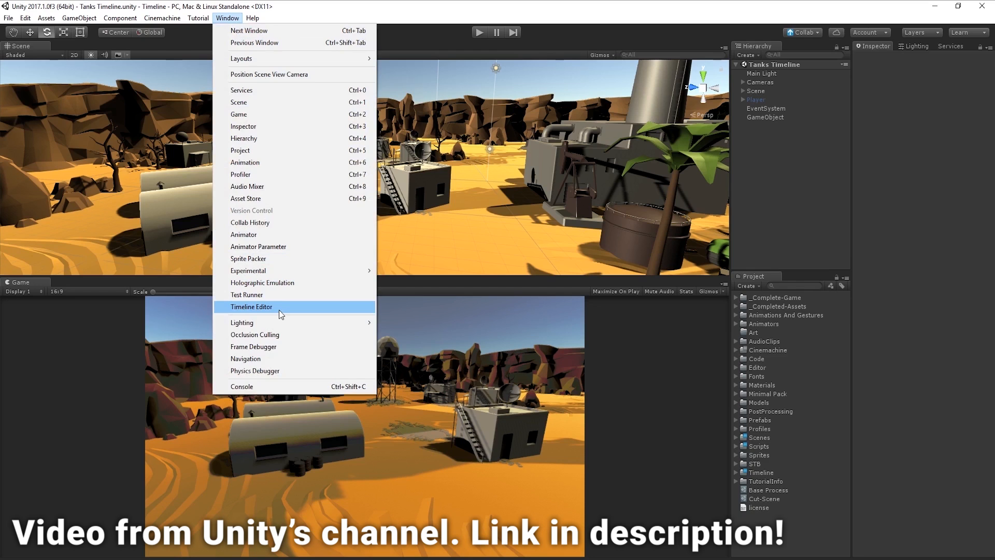
click(252, 306)
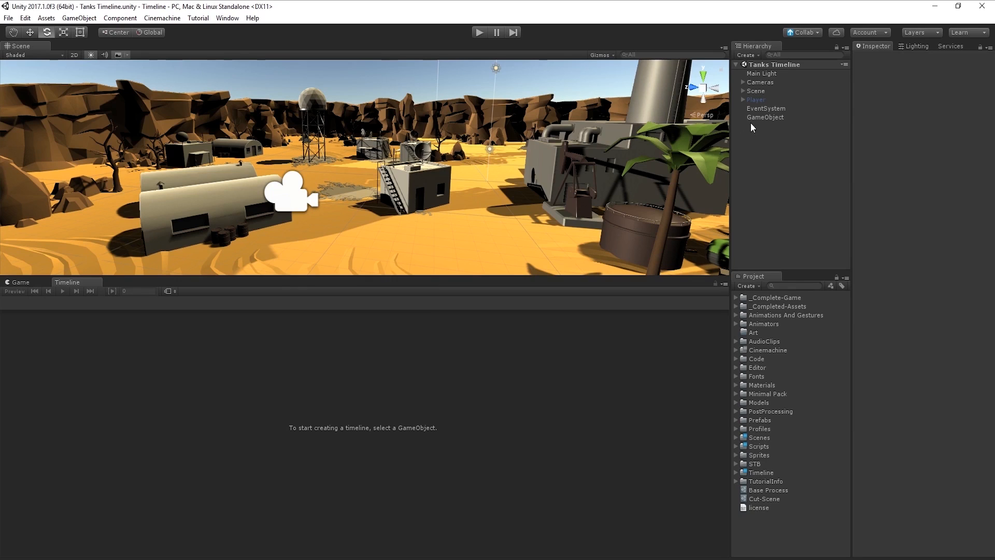
click(765, 116)
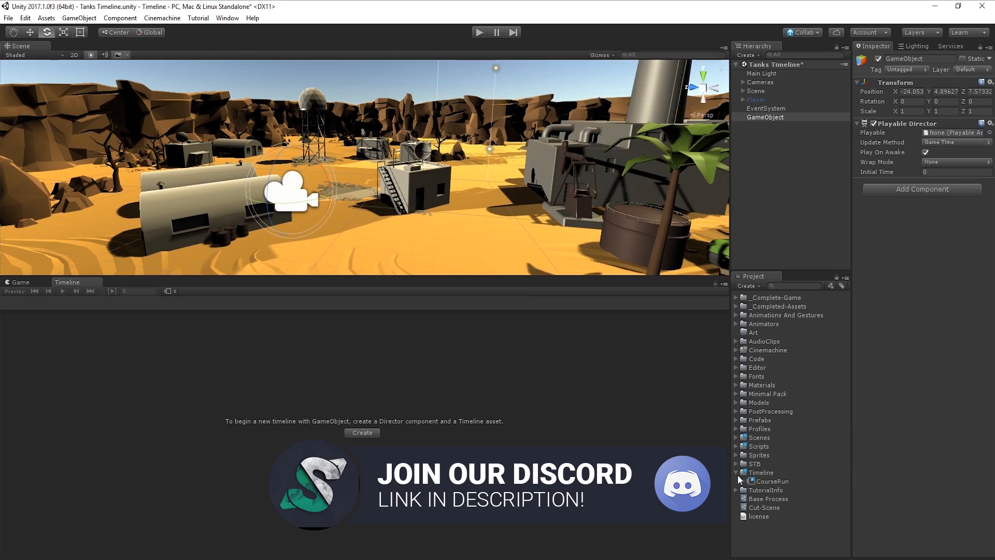
click(768, 131)
text(Timeline)
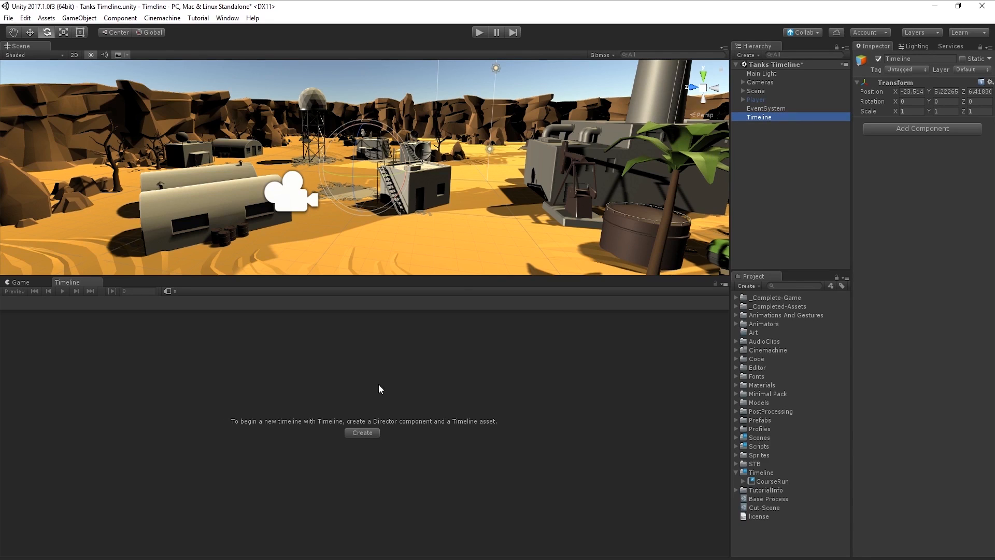
Create and save the GettingStartedTimeline.playable asset with a Playable Director.
click(362, 432)
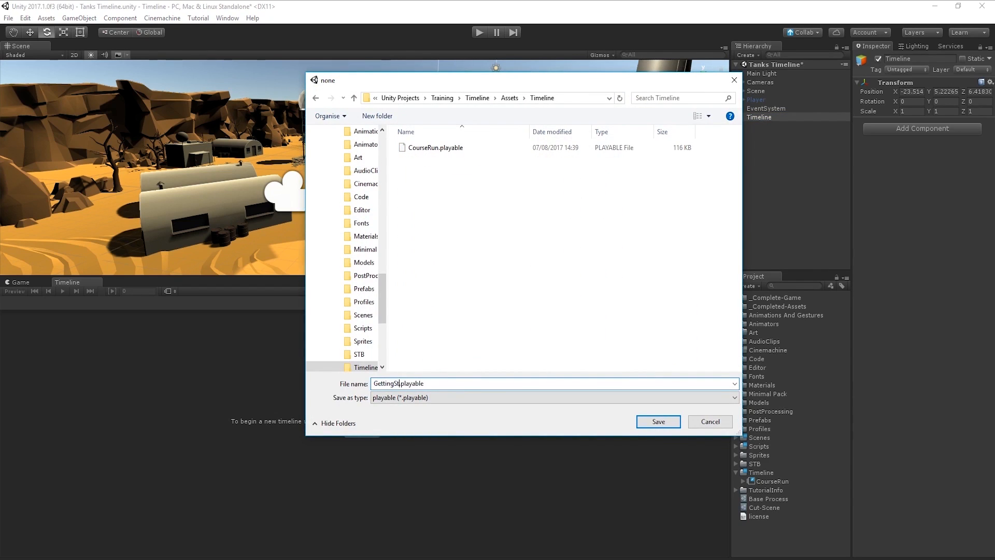
click(657, 422)
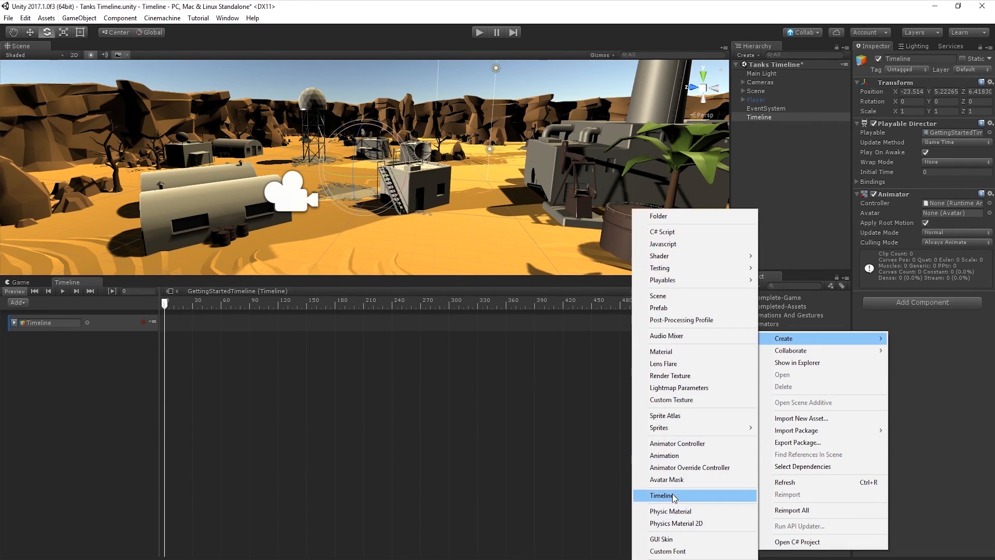
click(662, 496)
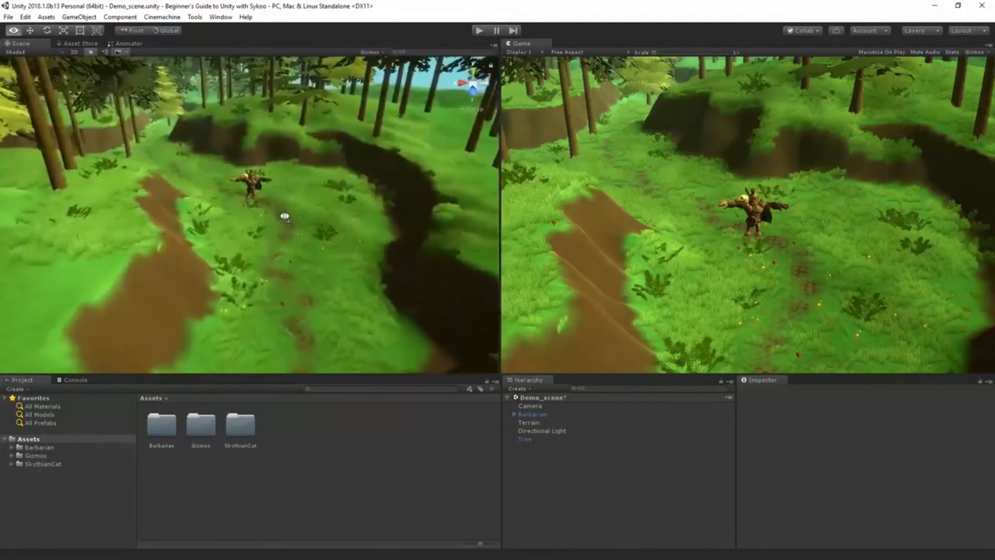
Bake the forest NavMesh and set the Max Slope slider to about 11.6.
click(533, 414)
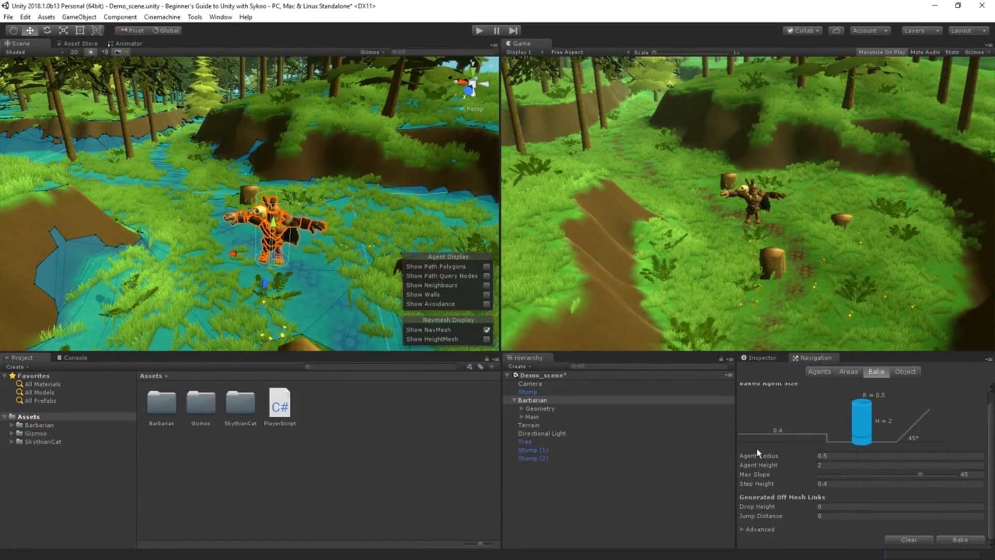
drag(917, 475, 844, 475)
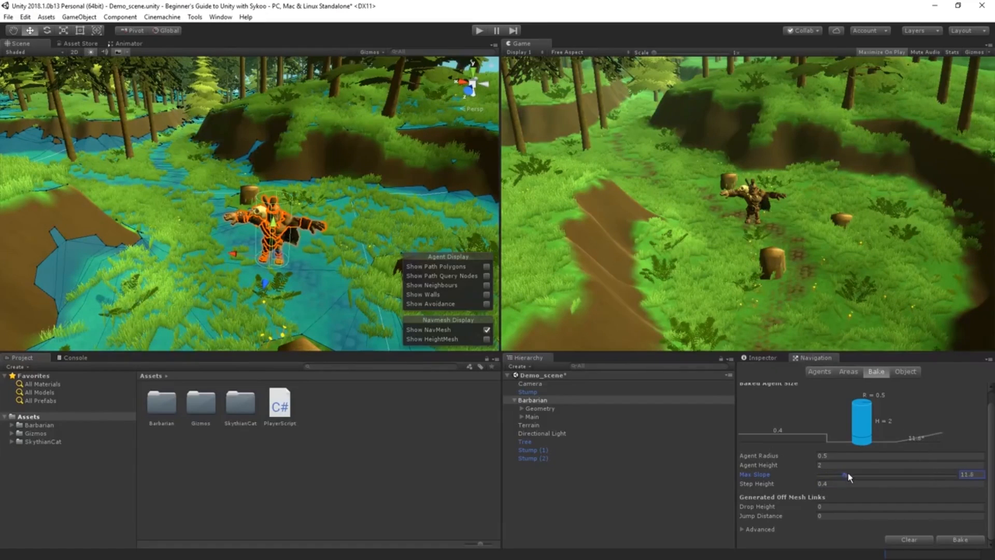
drag(850, 475, 958, 475)
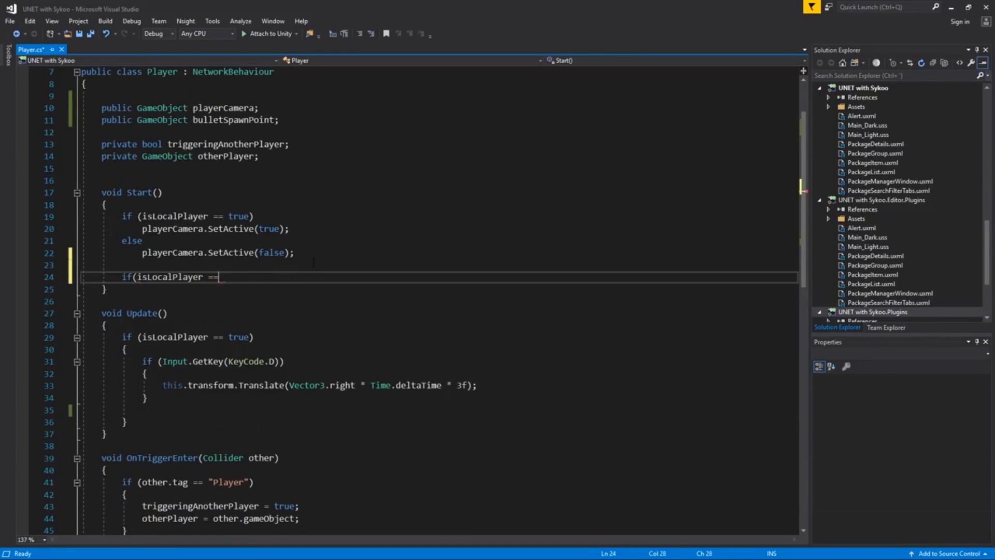
Finish the isLocalPlayer check and start the 'GameObject _bullet = (GameObject)' shooting code.
text(true))
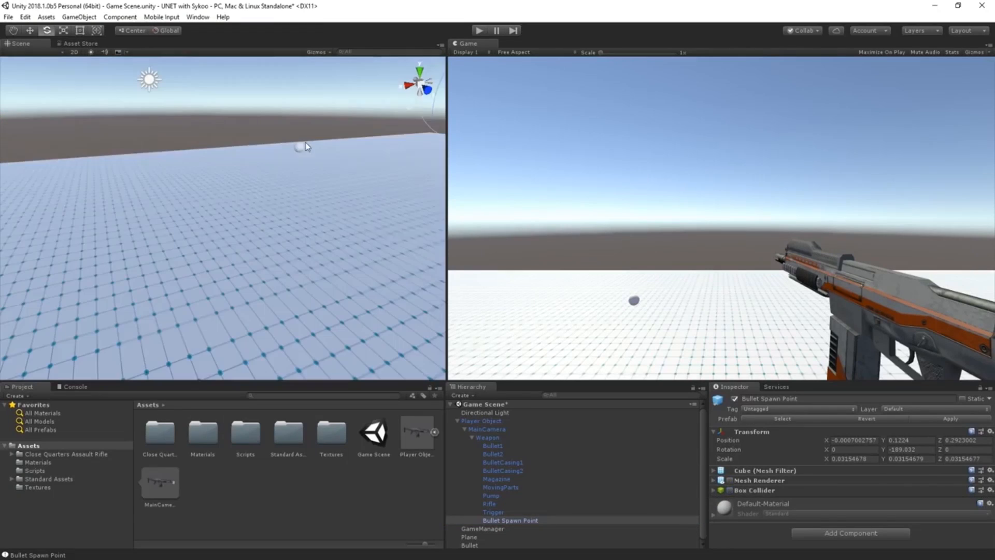
click(483, 528)
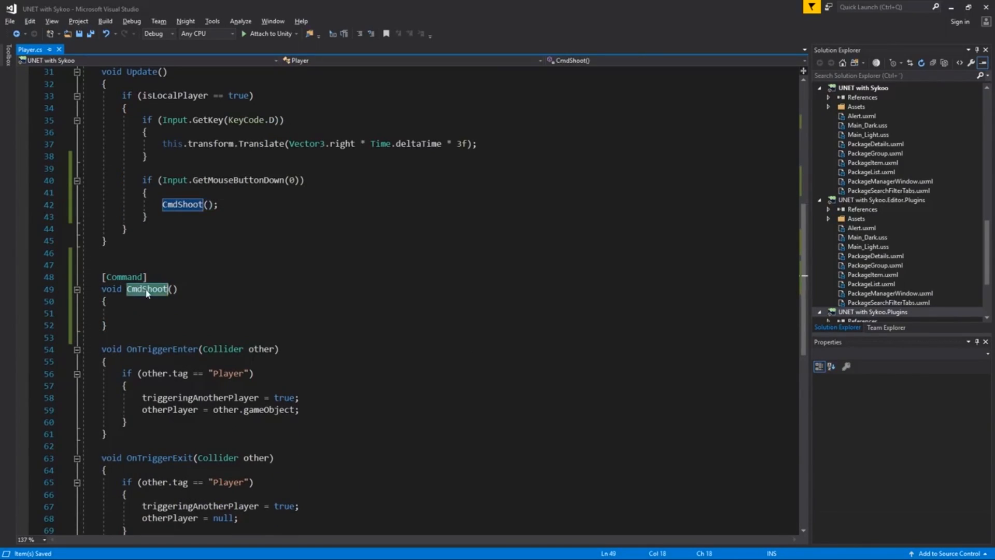
text(GameObject _bullet = (GameObject))
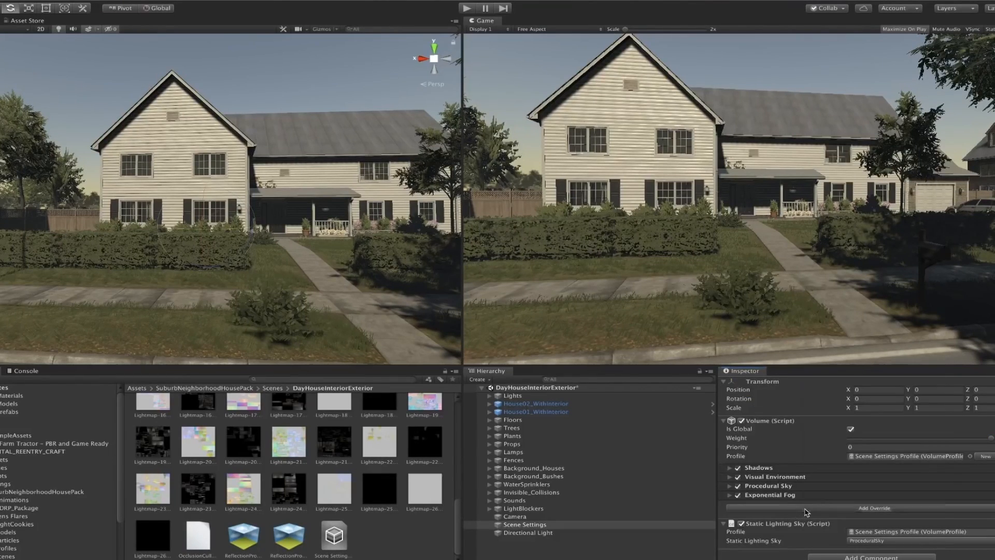
Add a Post-processing > Bloom override to the global volume and adjust its Intensity.
click(873, 507)
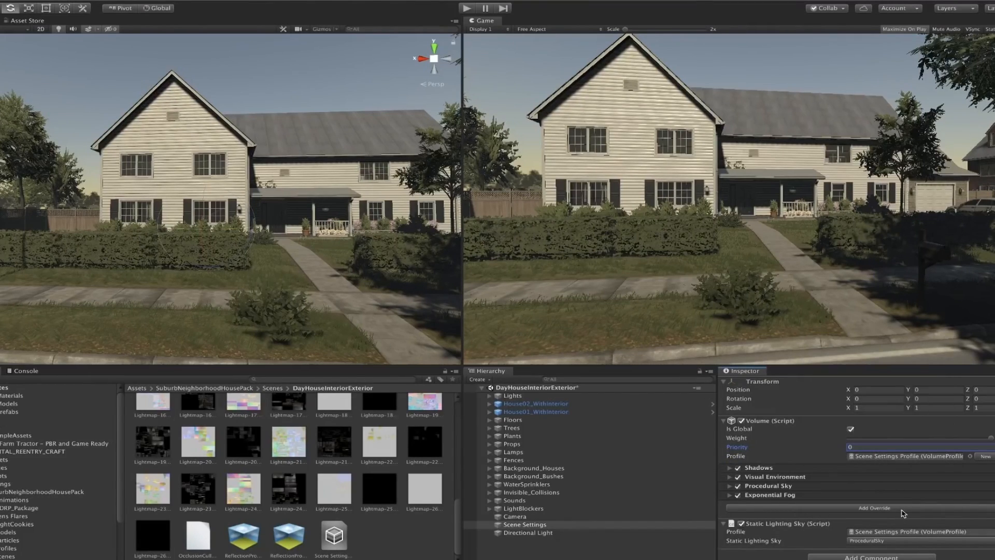
click(871, 508)
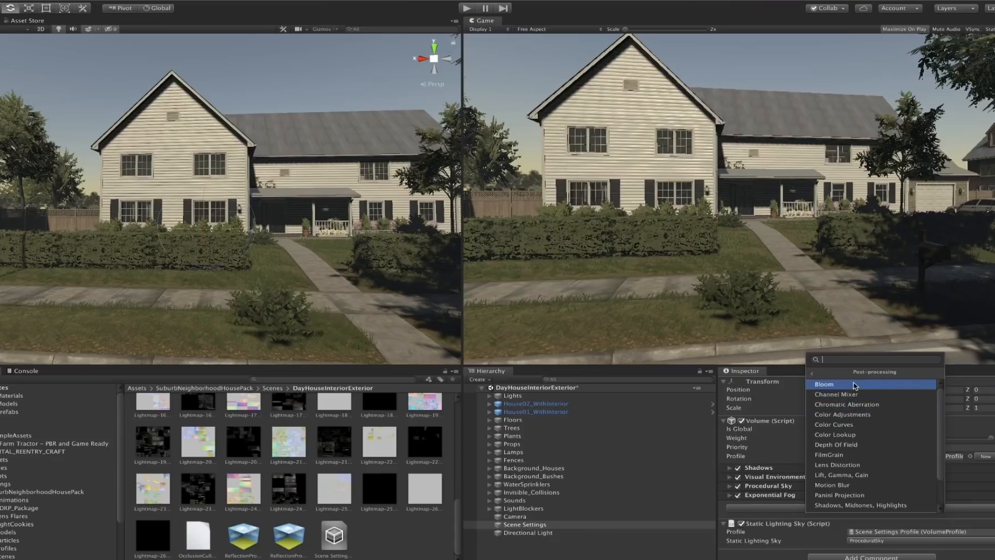
click(824, 384)
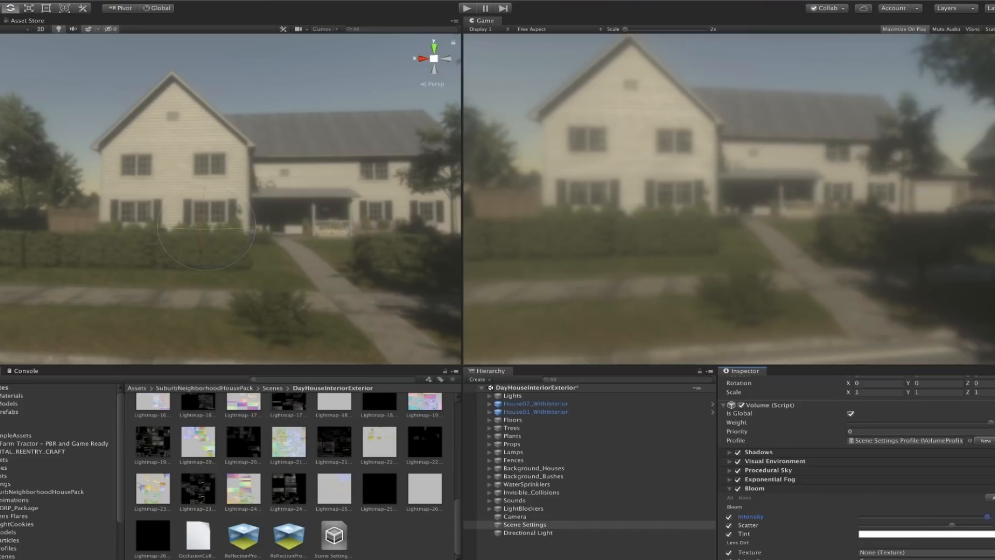
click(851, 413)
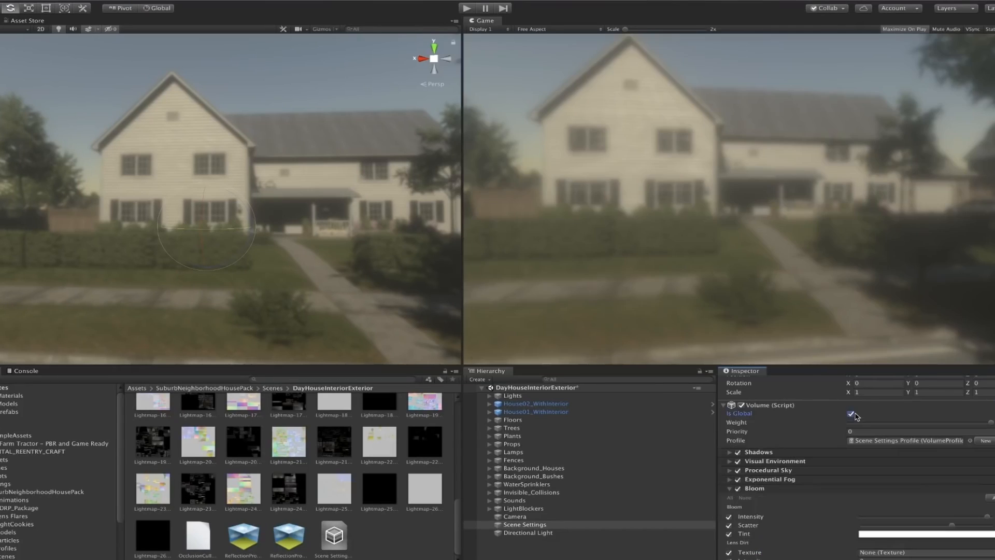
mouse_move(805, 435)
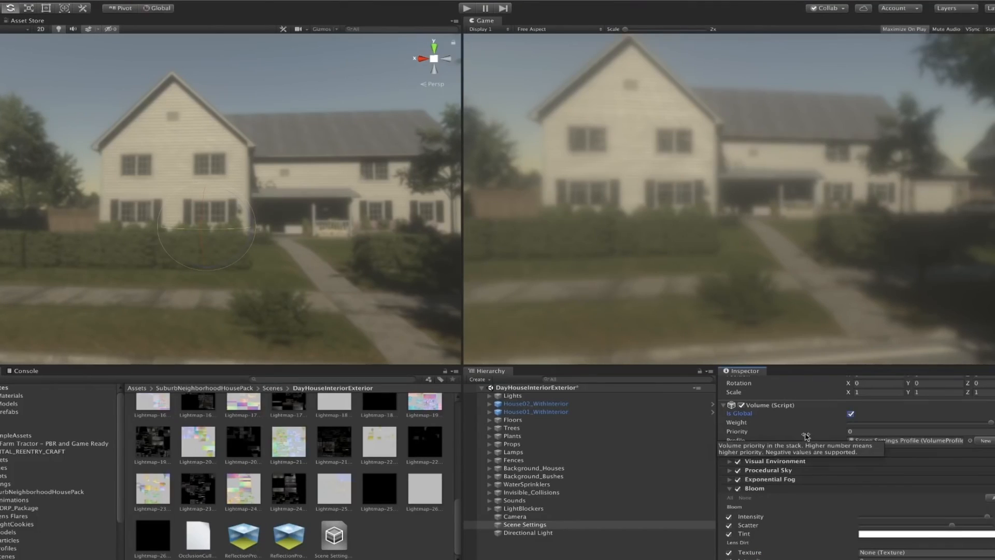